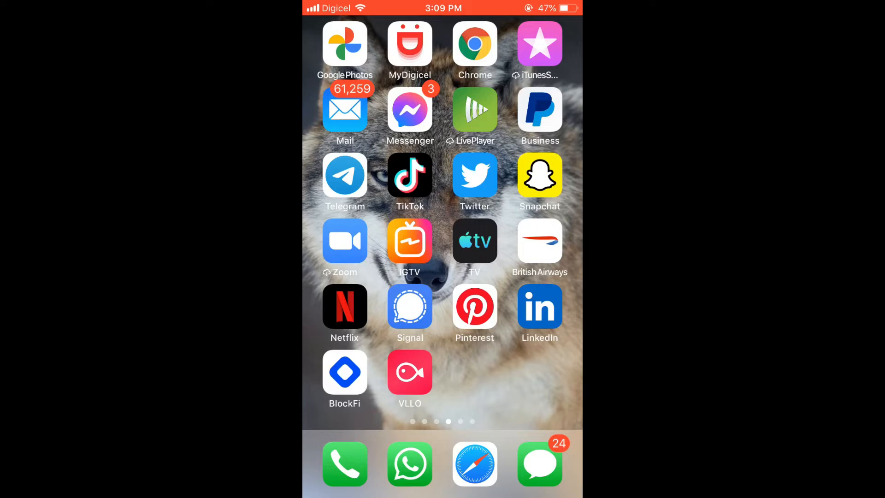
- Launch the Twitter app from the iOS home screen
{"action": "left_click", "coordinate": [474, 175]}
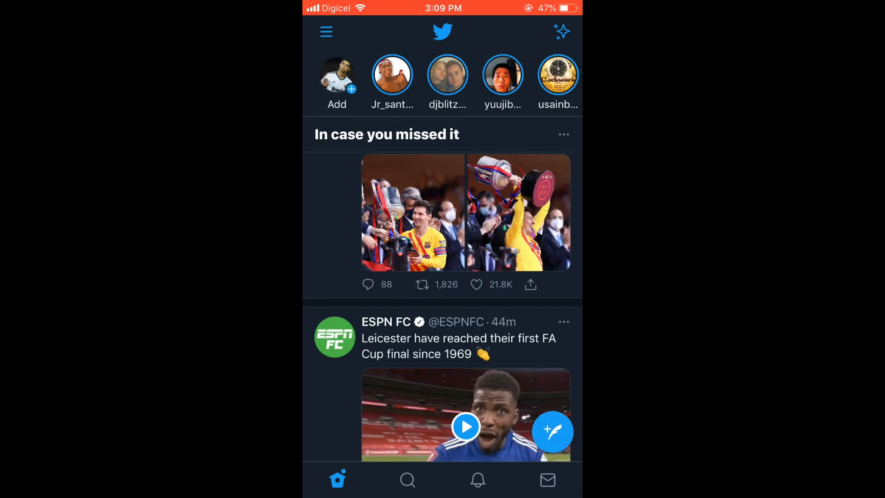
- Compose a new tweet reading 'Test'
{"action": "left_click", "coordinate": [552, 431]}
{"action": "type", "text": "Tes"}
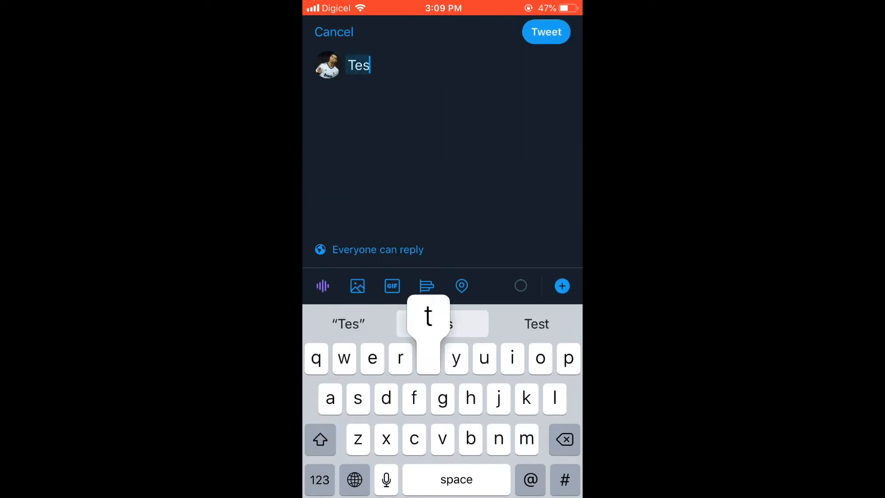
{"action": "type", "text": "t"}
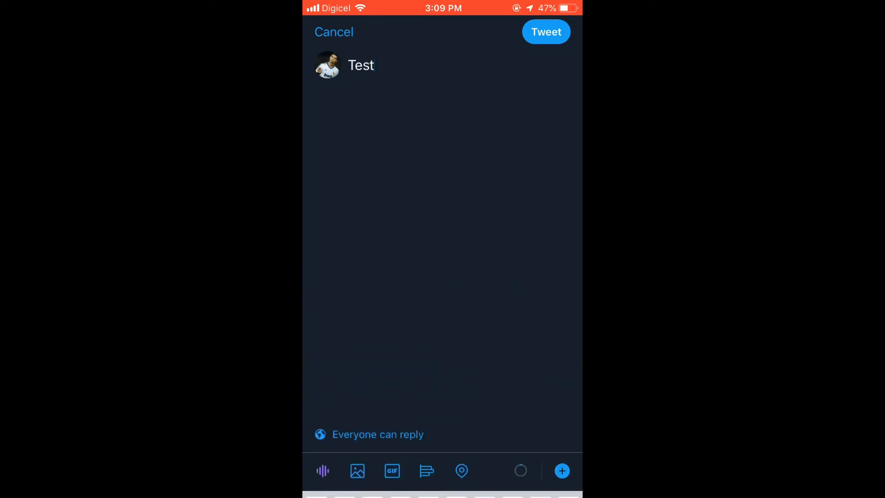
- Tag the 'Test' draft with the location Sagicor Bank from the places list
{"action": "left_click", "coordinate": [461, 470]}
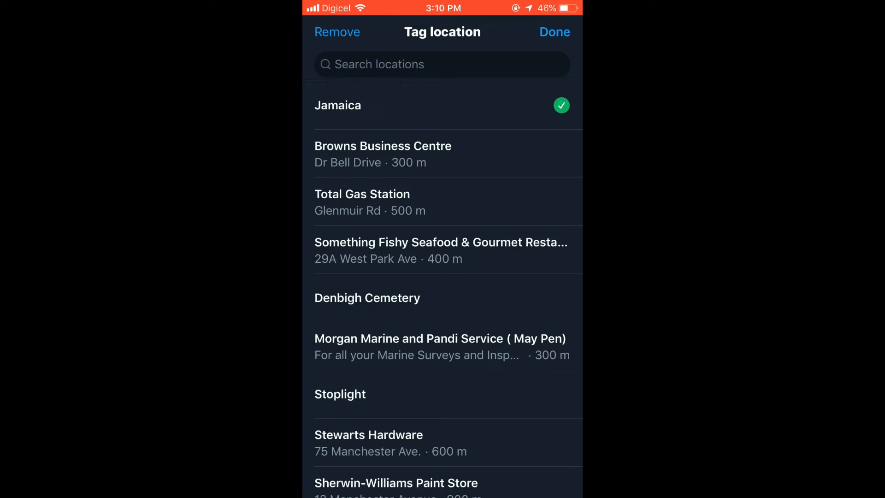
{"action": "scroll", "scroll_direction": "up", "scroll_amount": 3}
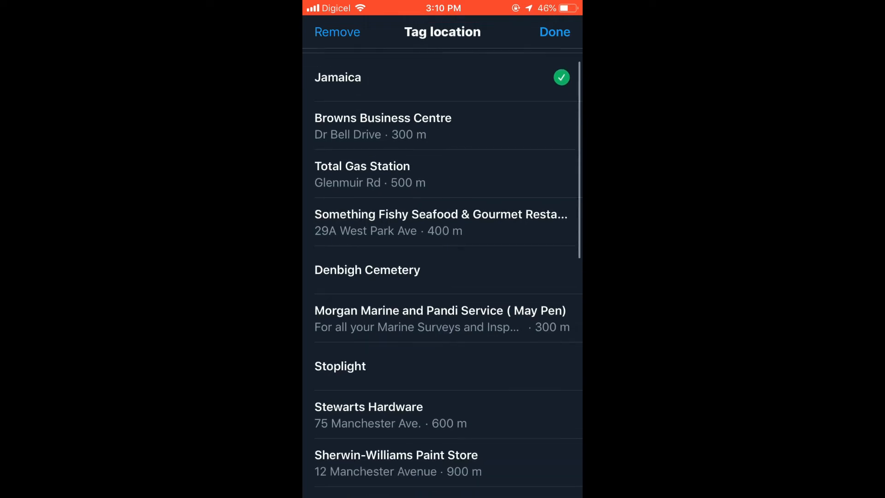
{"action": "scroll", "scroll_direction": "down", "scroll_amount": 3}
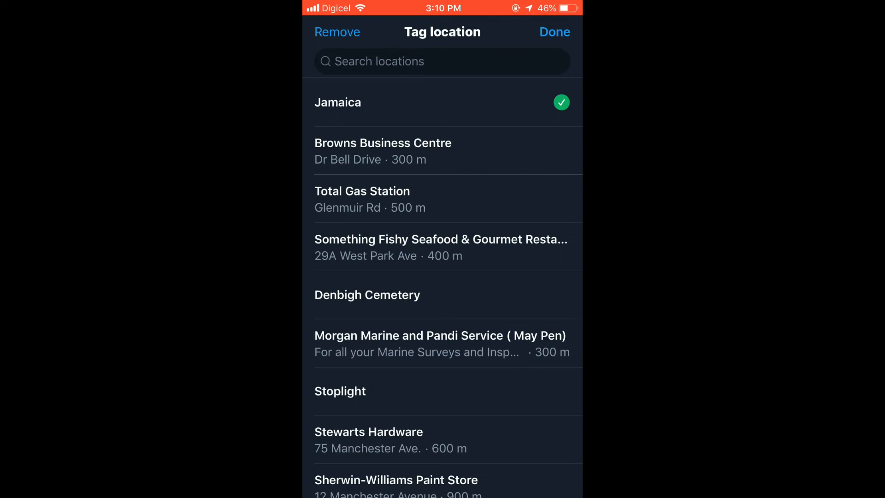
{"action": "type", "text": "r"}
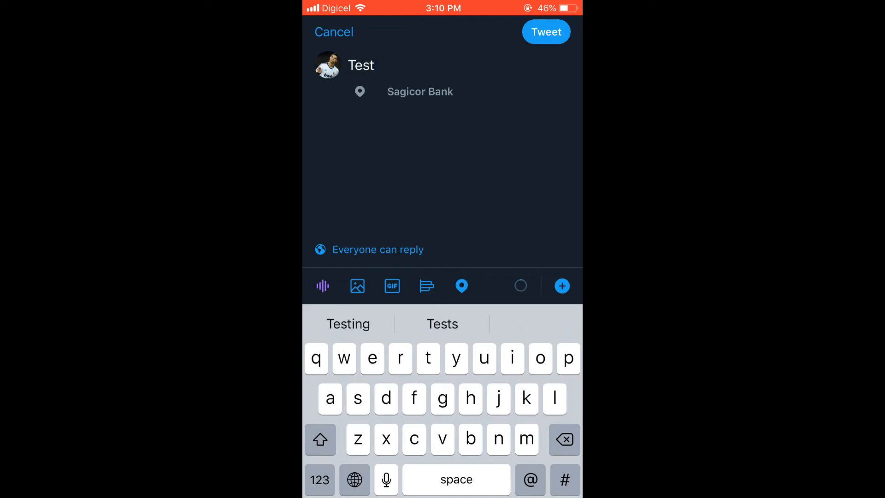
- Search places and retag the draft with Total Gas Station instead of Sagicor Bank
{"action": "left_click", "coordinate": [460, 286]}
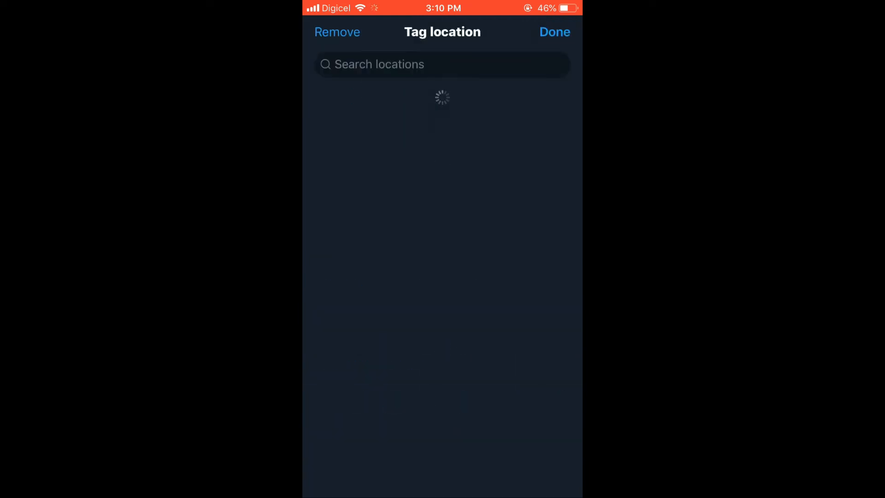
{"action": "left_click", "coordinate": [442, 63]}
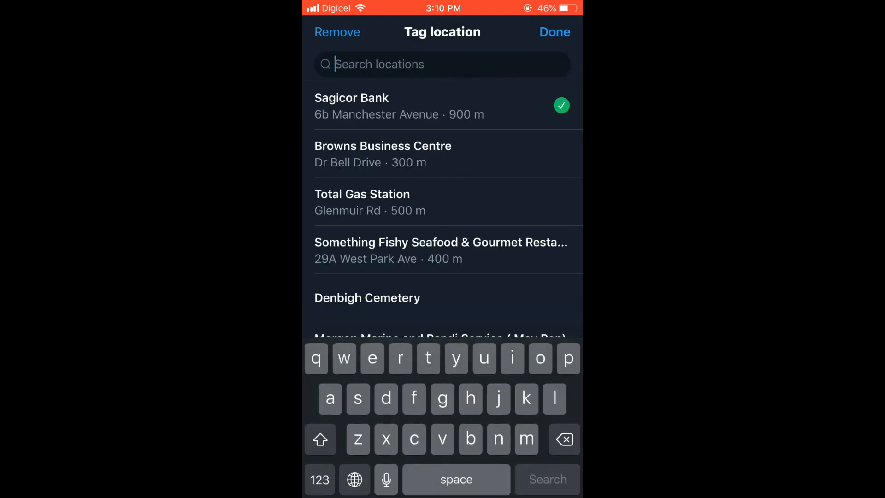
{"action": "type", "text": "t"}
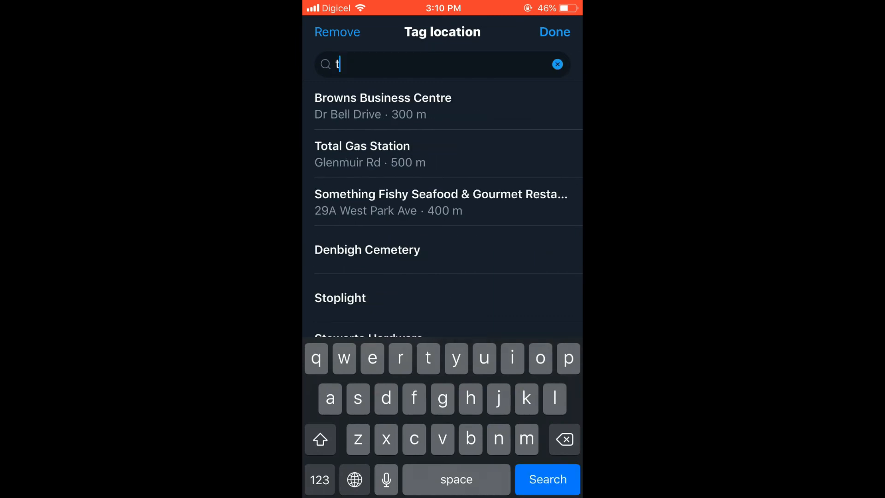
{"action": "left_click", "coordinate": [362, 154]}
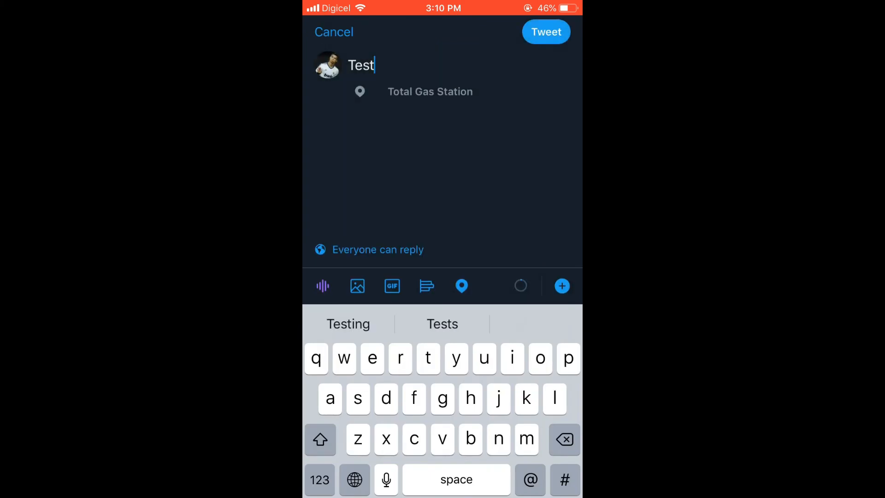